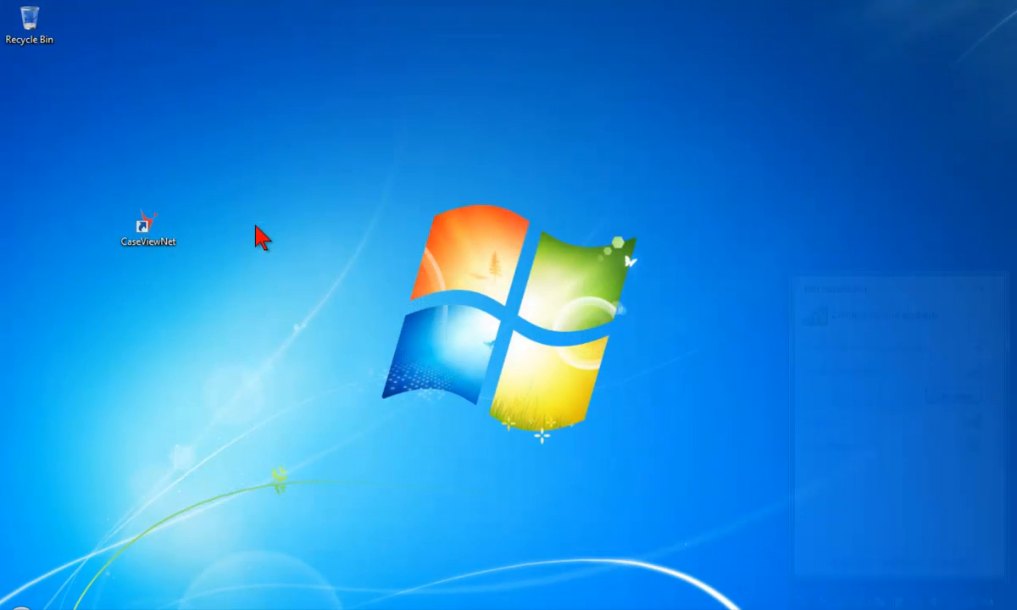
# Launch CaseViewNet from its desktop icon so the empty main window loads.
pyautogui.click(920, 600)
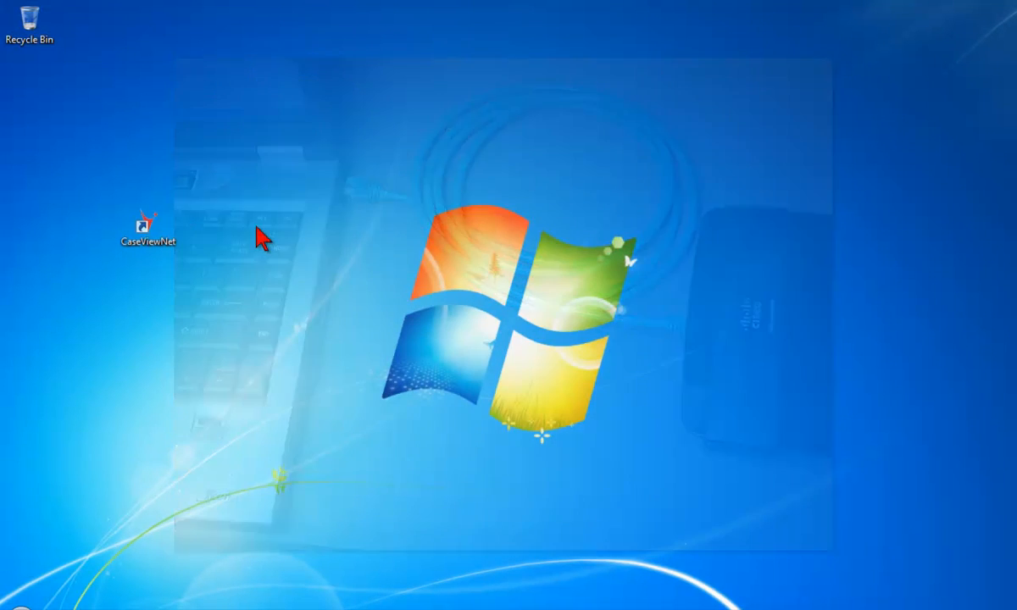
pyautogui.doubleClick(147, 224)
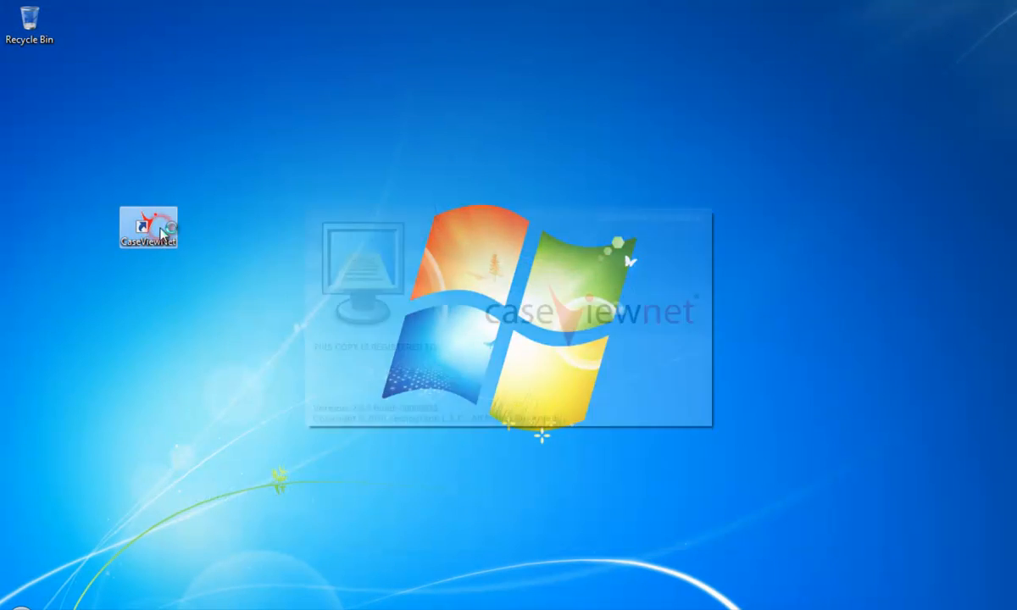
pyautogui.doubleClick(147, 227)
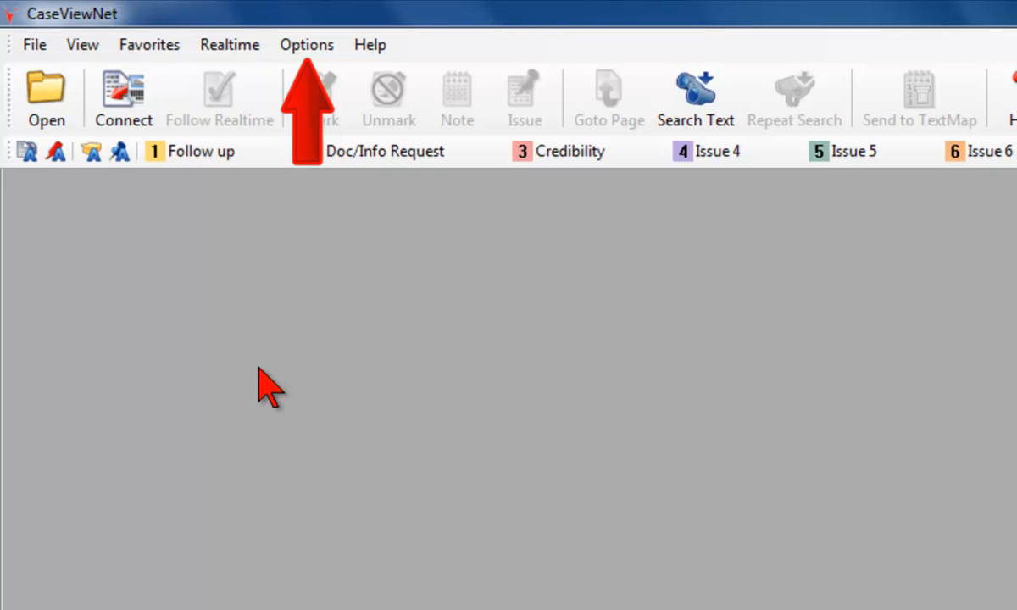
pyautogui.click(383, 151)
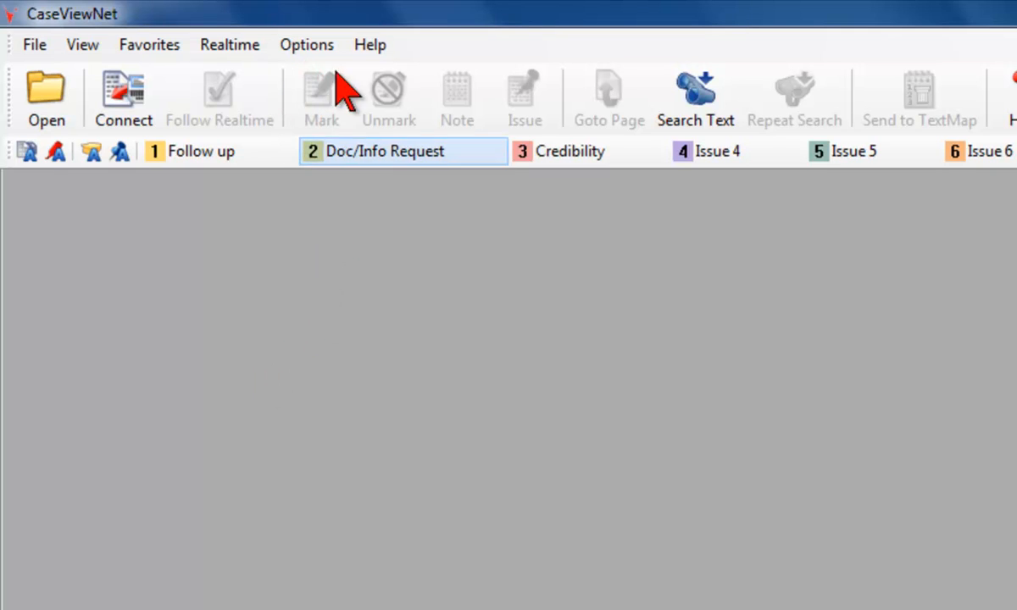
# In System Options, set Use Connection Wizard to Yes and confirm with OK.
pyautogui.click(305, 44)
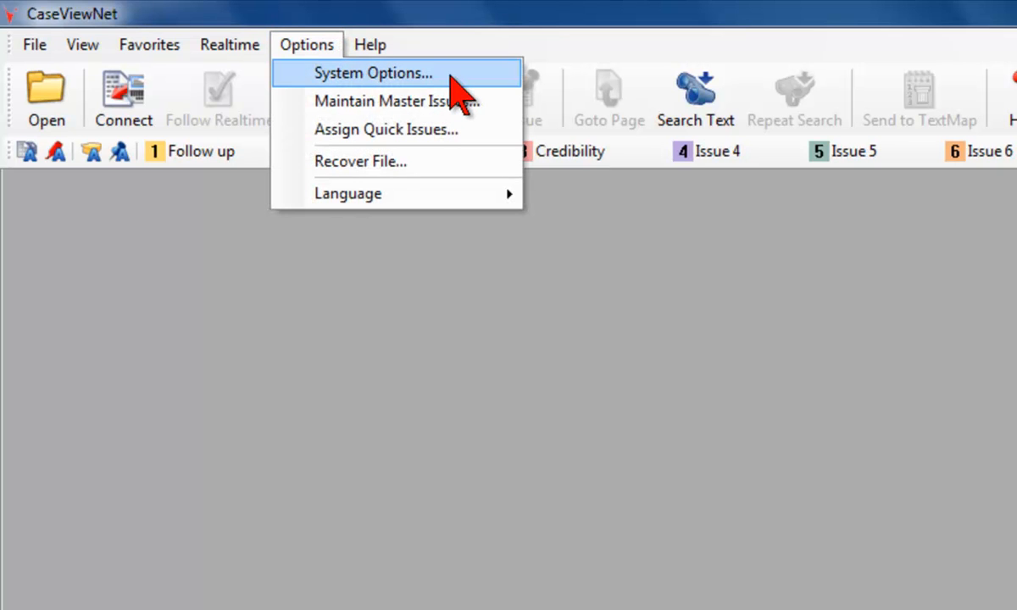
pyautogui.click(371, 73)
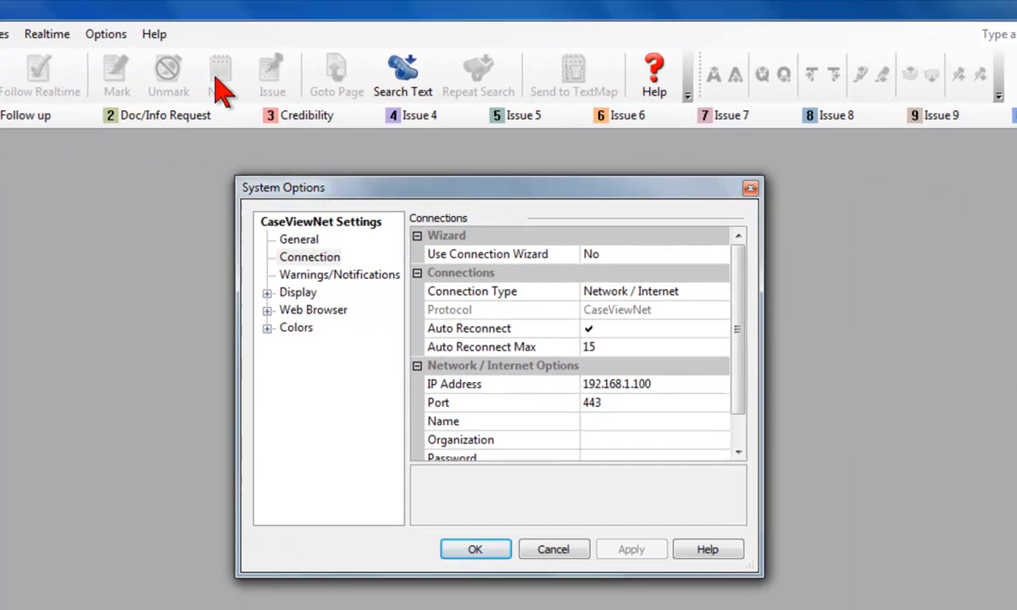
pyautogui.click(309, 258)
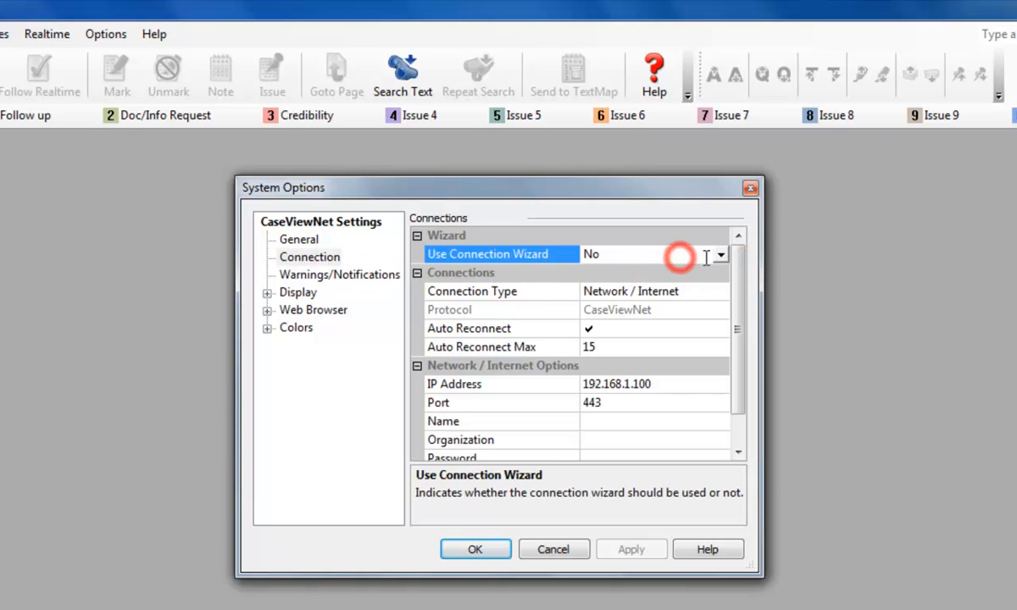
pyautogui.click(720, 255)
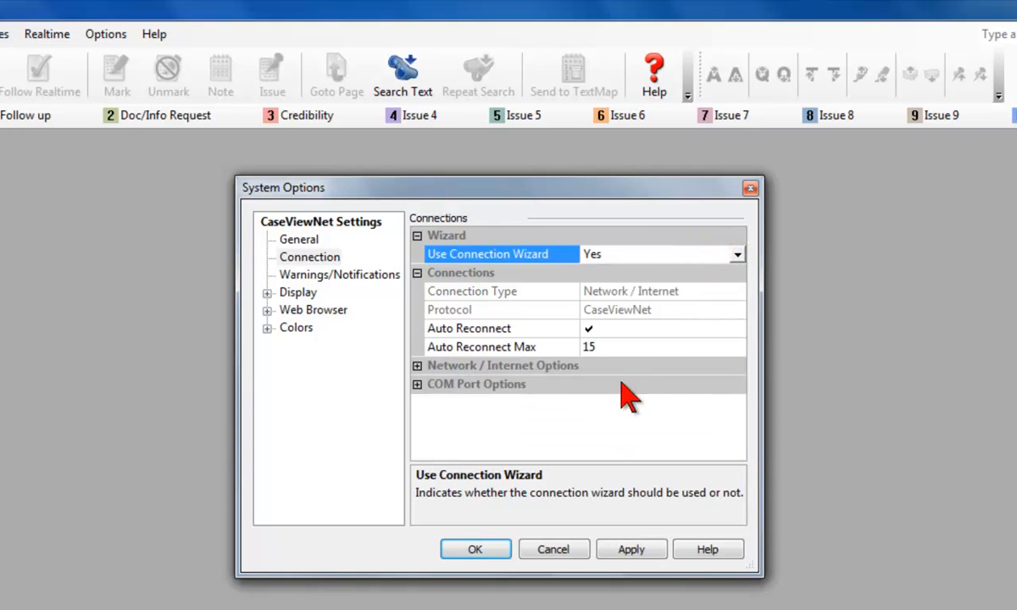
pyautogui.click(475, 550)
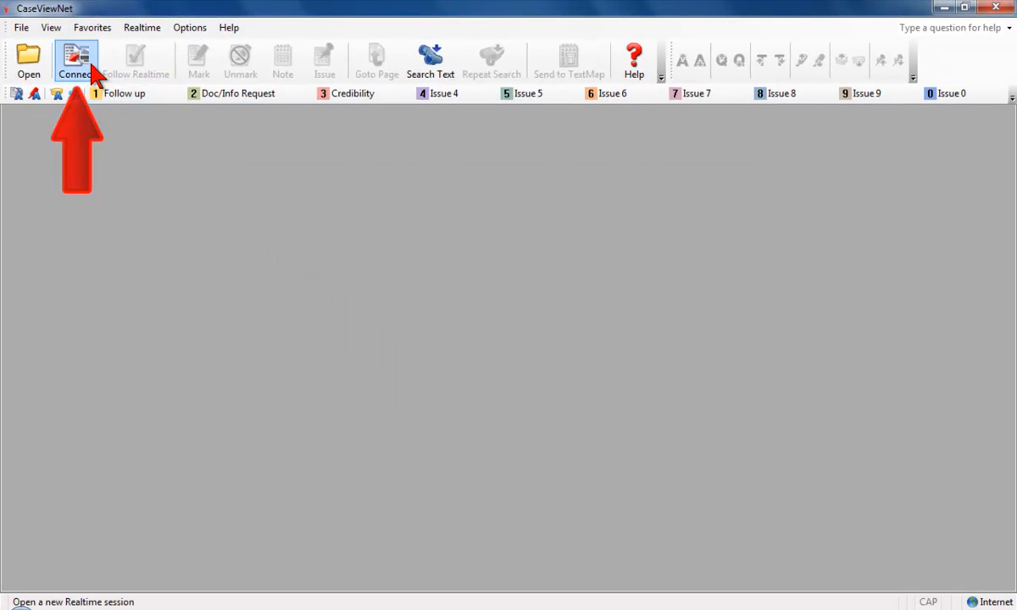
# Begin a new connection in the wizard with Network / Internet as the connection type.
pyautogui.click(75, 59)
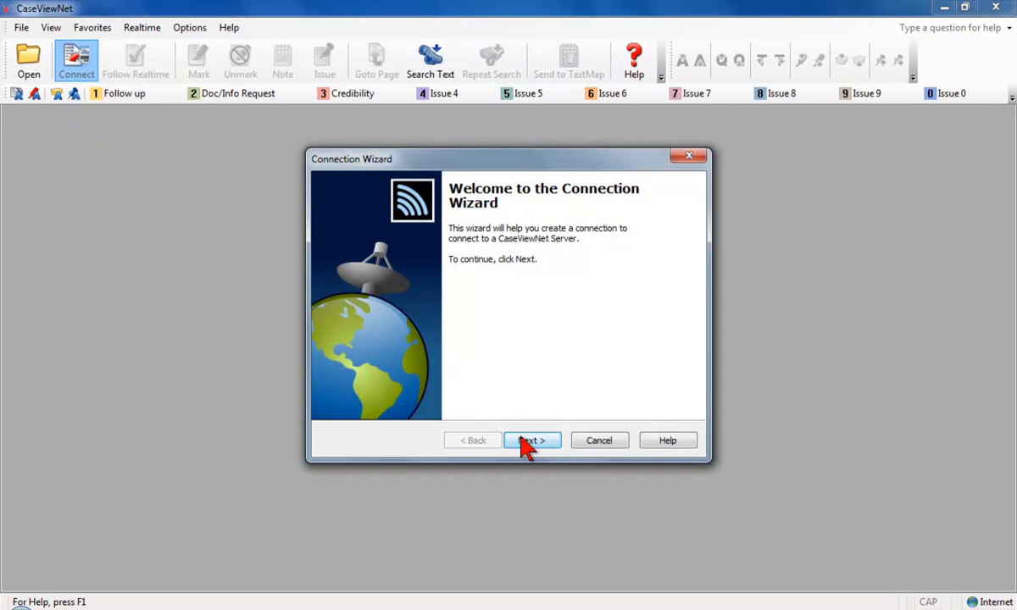
pyautogui.click(532, 441)
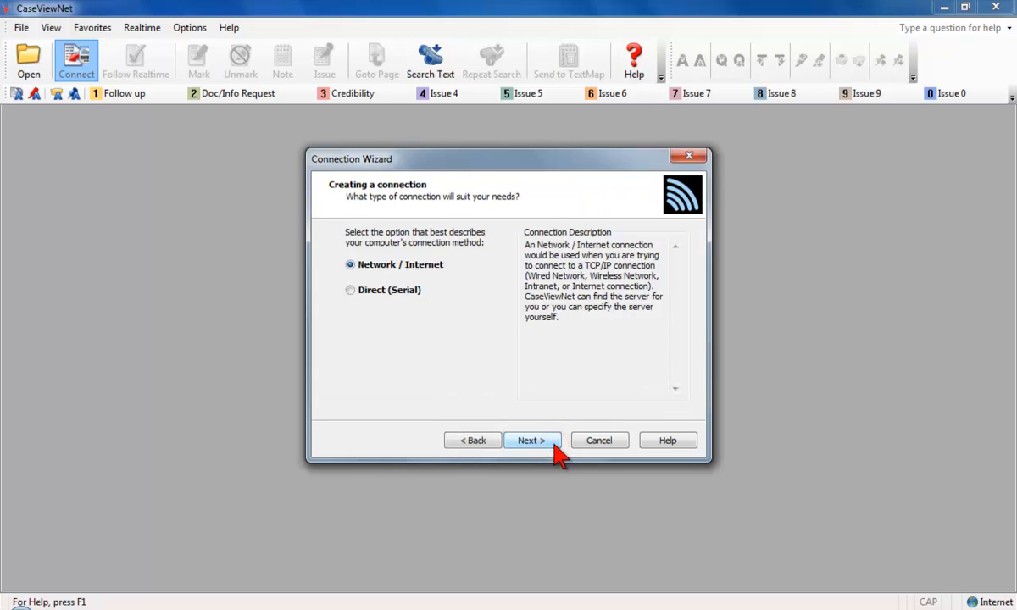
pyautogui.click(393, 264)
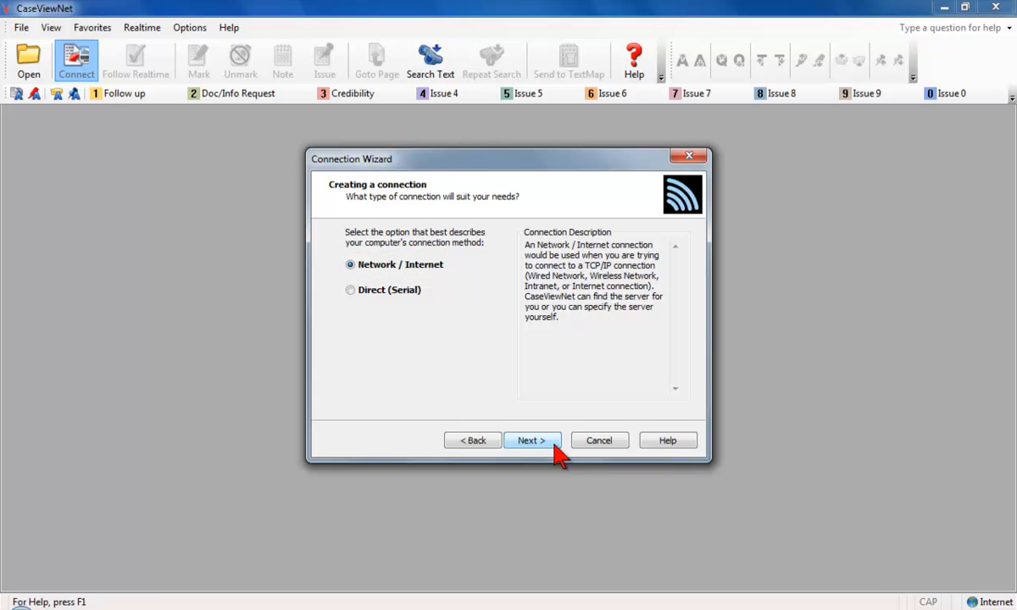
pyautogui.click(533, 441)
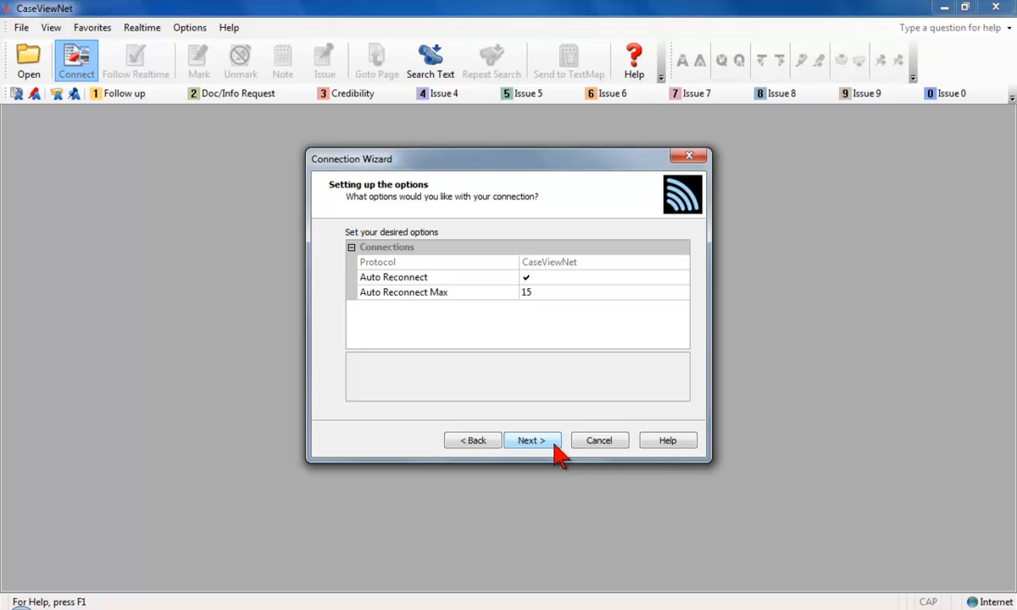
# Accept the default reconnect options and the single server found, reaching the login page.
pyautogui.click(533, 441)
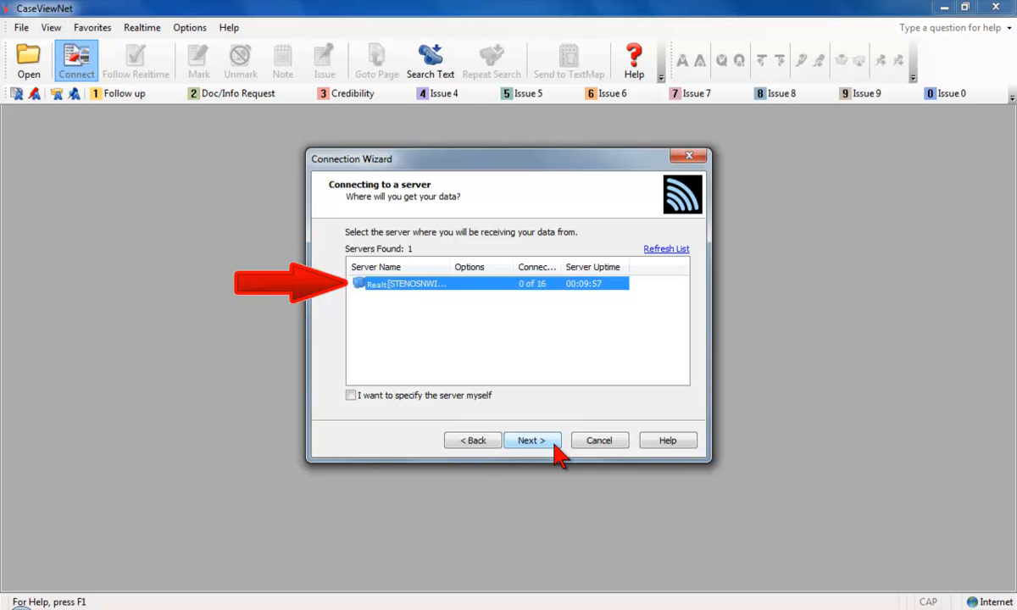
pyautogui.click(533, 441)
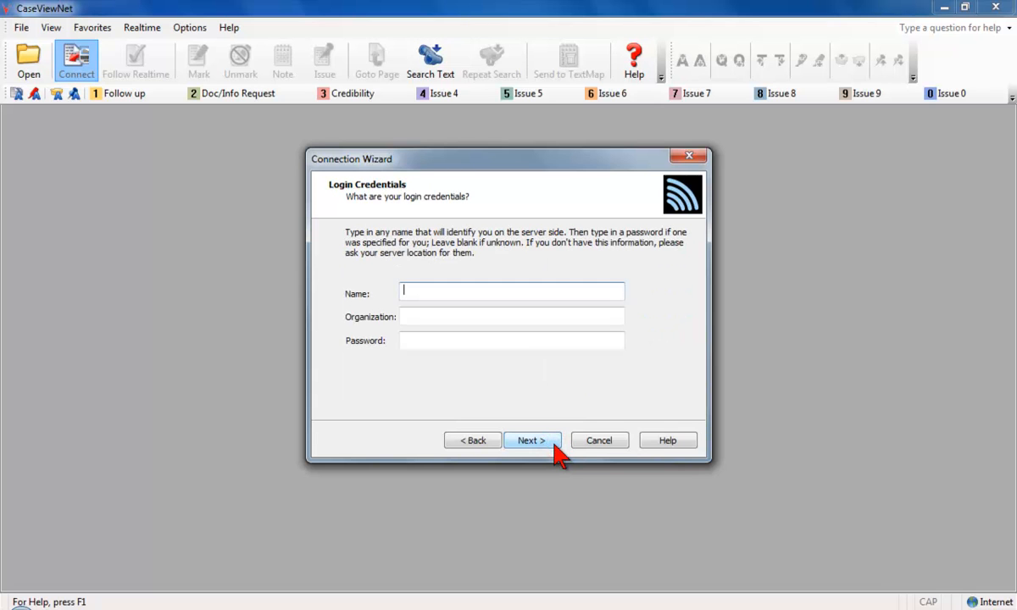
# Enter name My Name, organization My Firm and a password, then finish to connect to the server.
pyautogui.write('My Name')
pyautogui.click(510, 317)
pyautogui.write('My Firm')
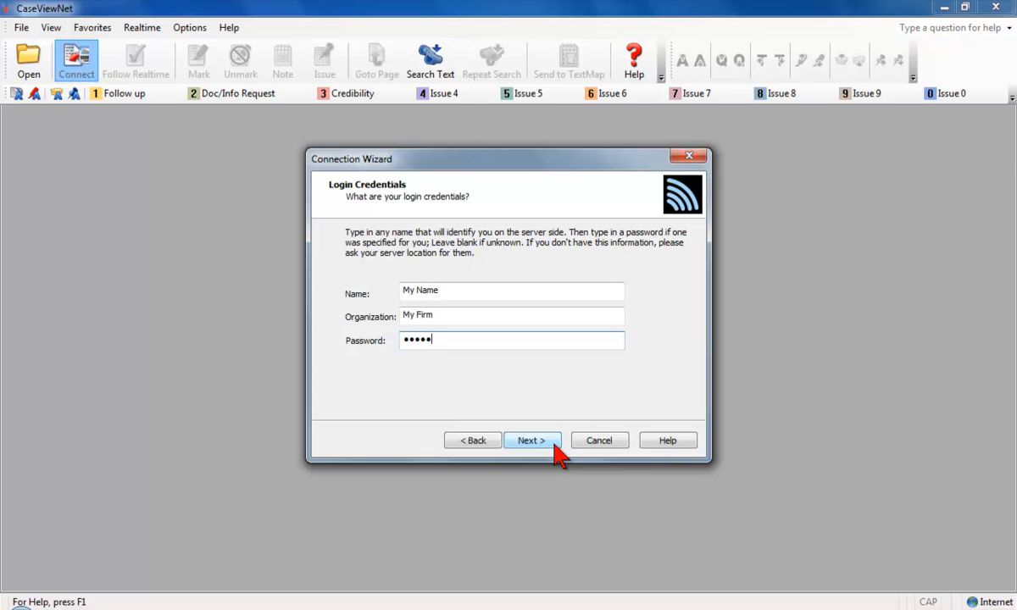
pyautogui.click(532, 440)
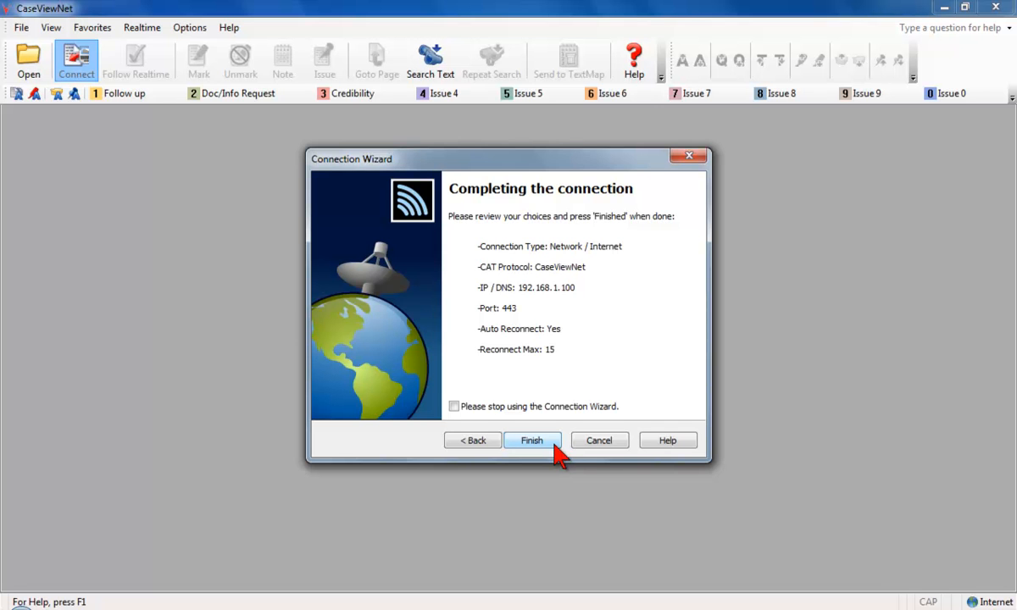
pyautogui.click(533, 441)
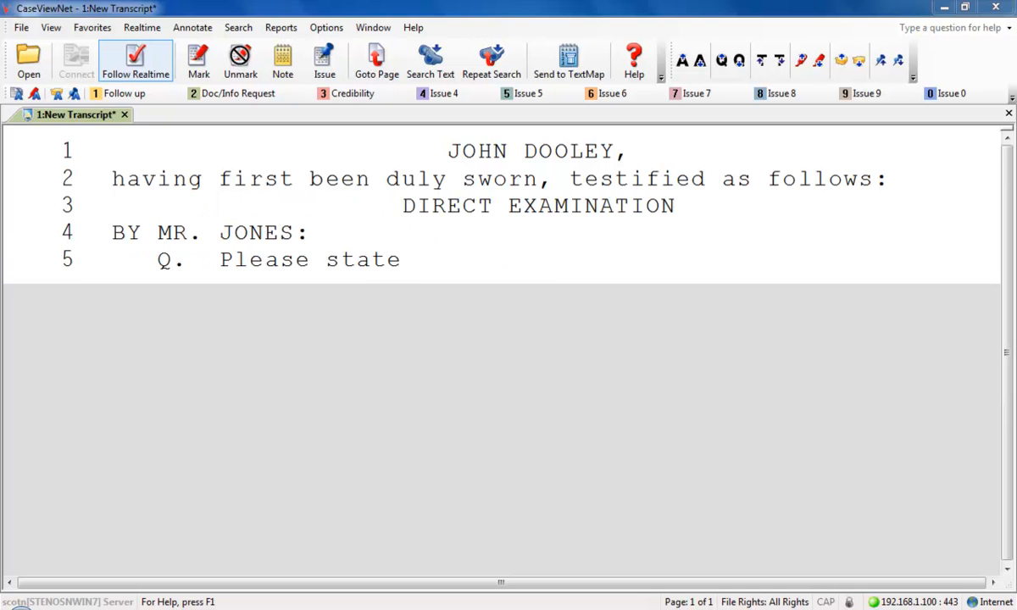
pyautogui.write('your name for record?')
pyautogui.write('A.  My name is')
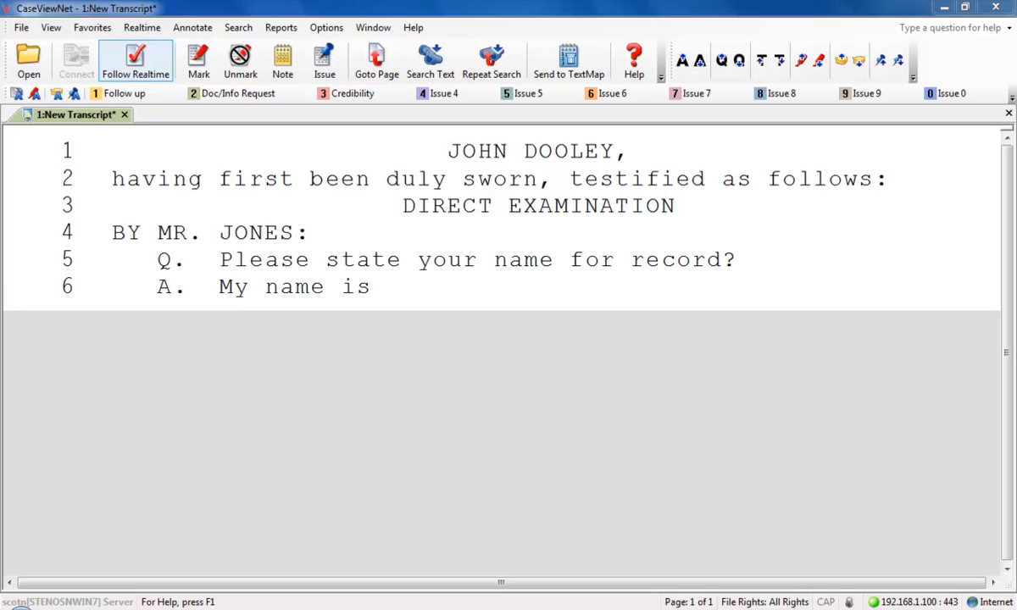
pyautogui.write('John Dooley')
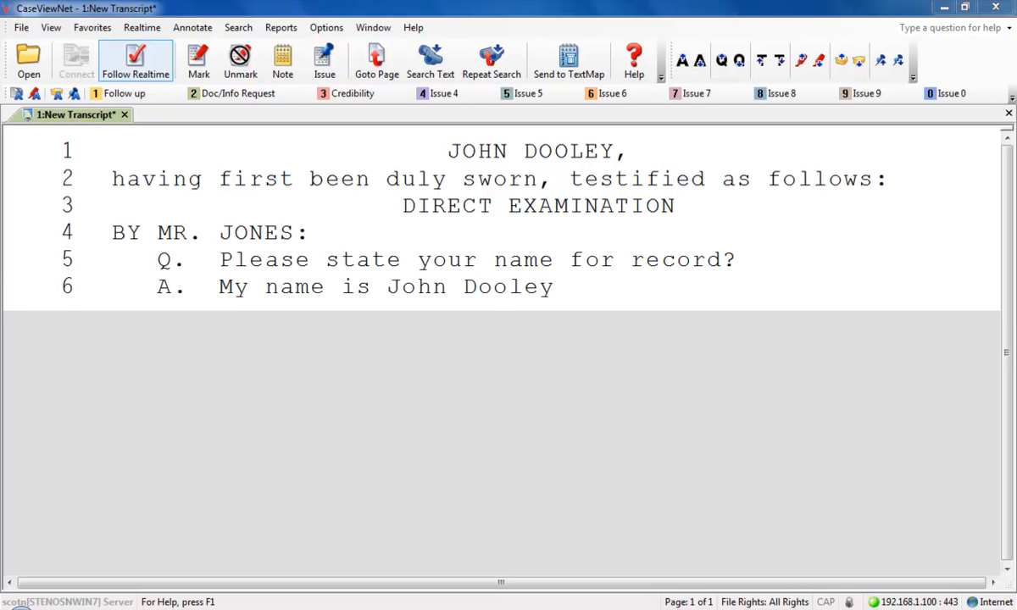